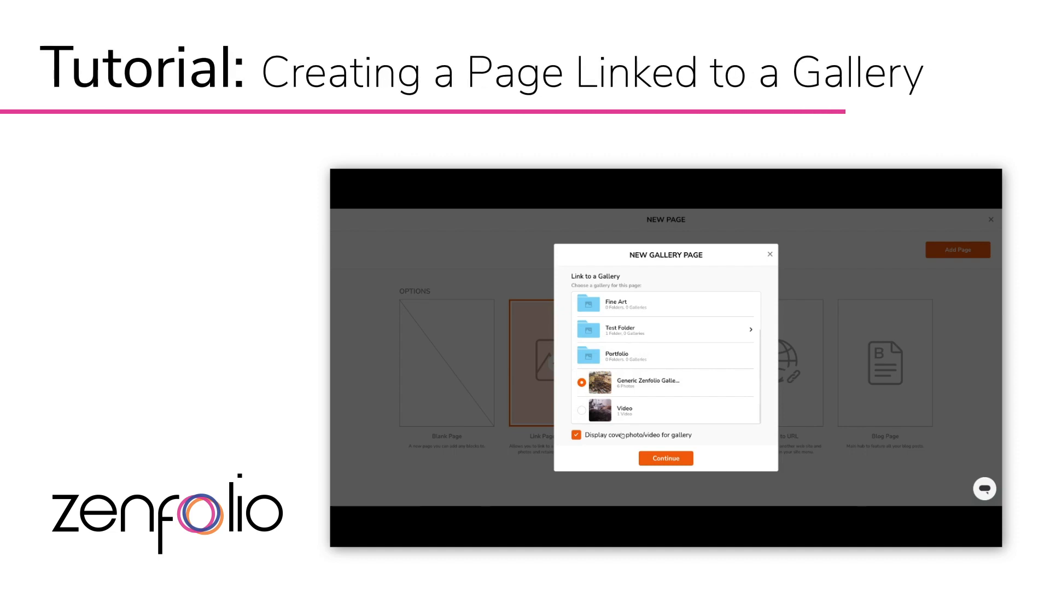
Enter the Website editor from the dashboard, showing Site Pages with only Home.
click(665, 457)
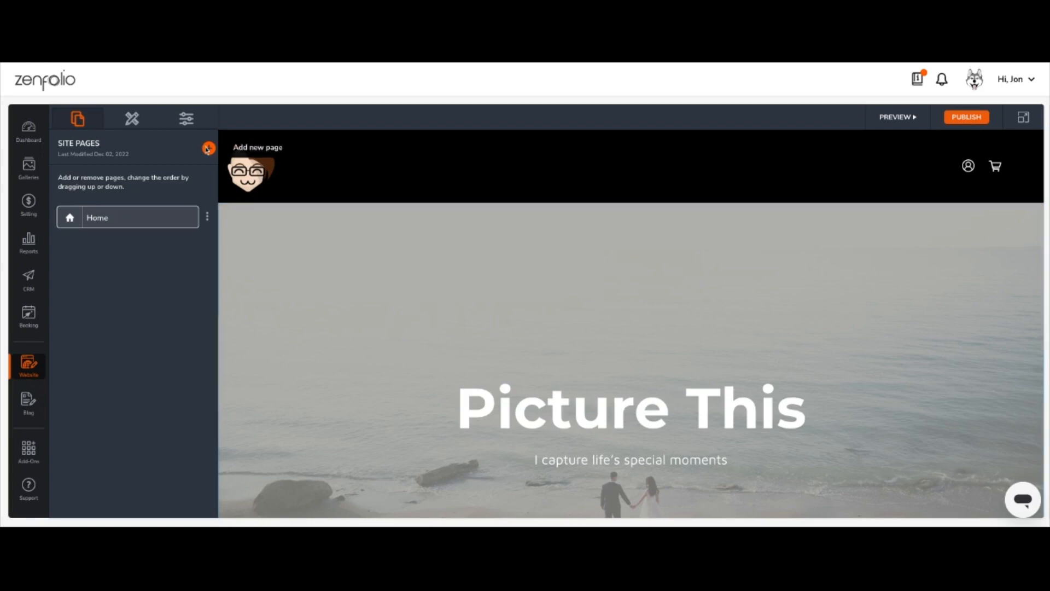
Add a new site page of type Link Page to Gallery.
click(206, 149)
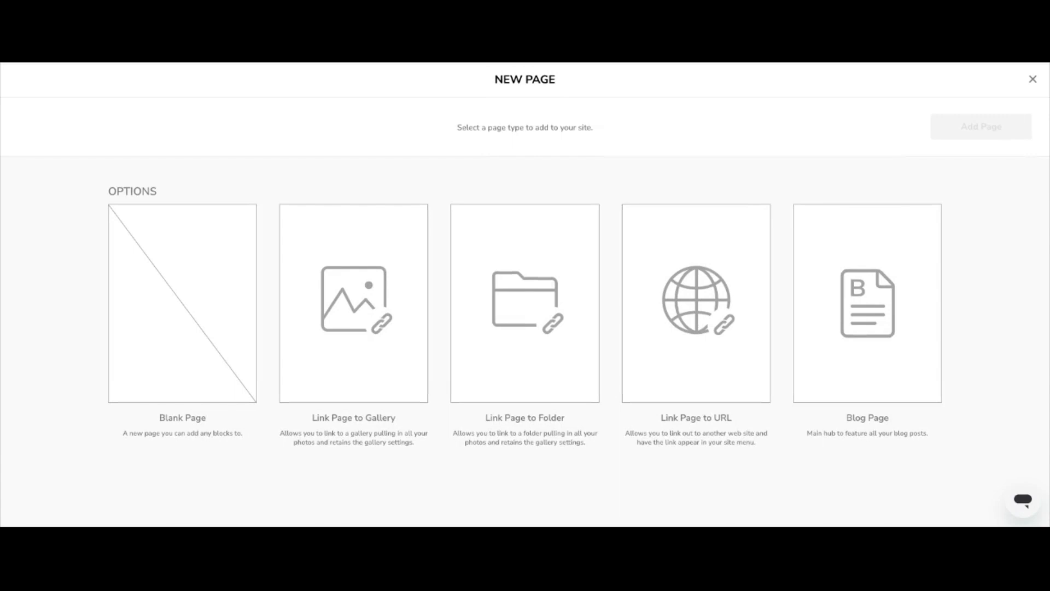
mouse_move(310, 261)
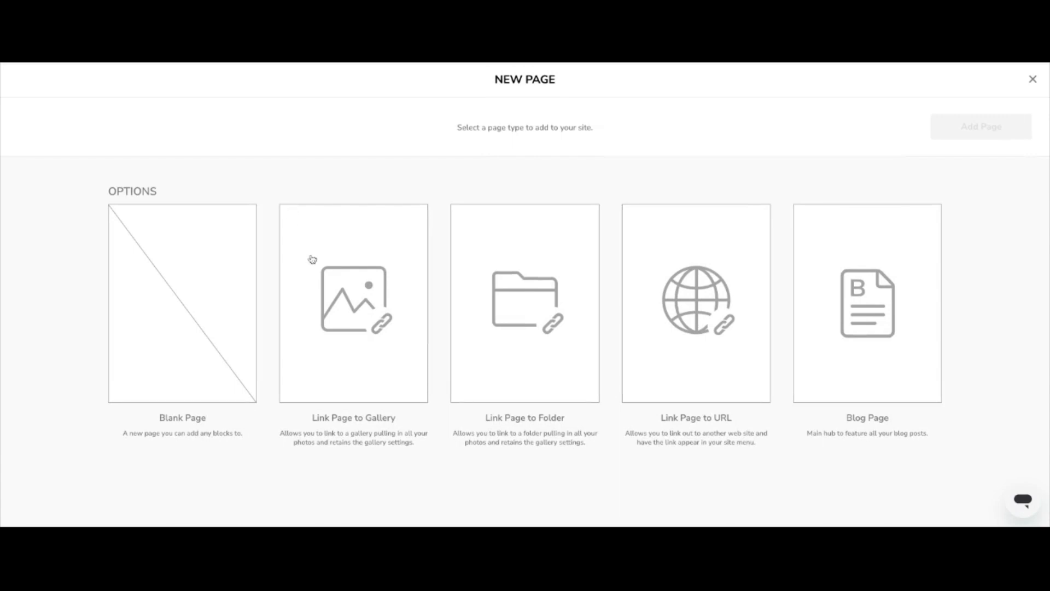
click(354, 304)
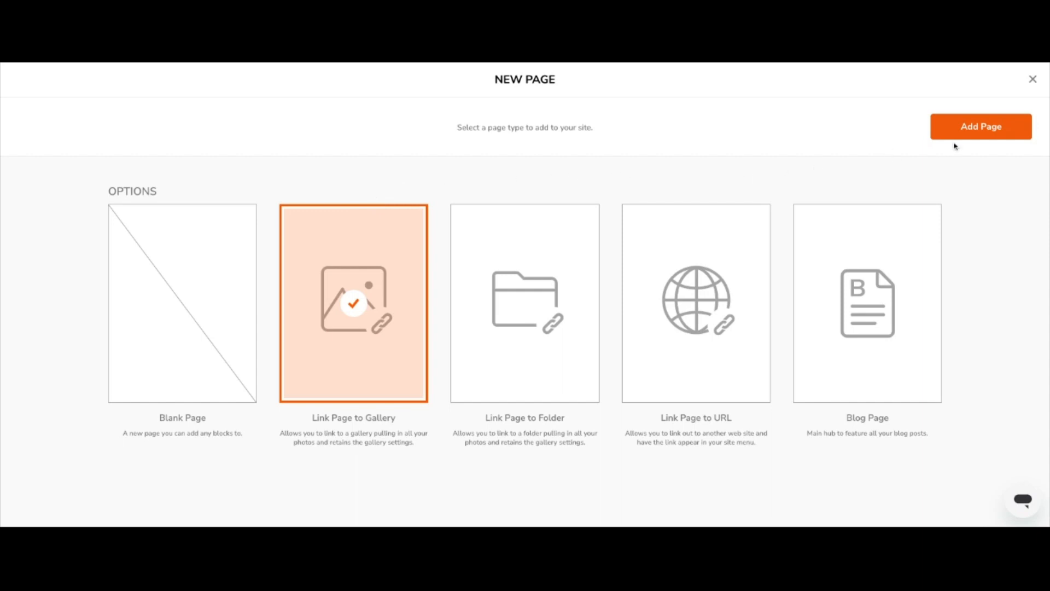
mouse_move(964, 129)
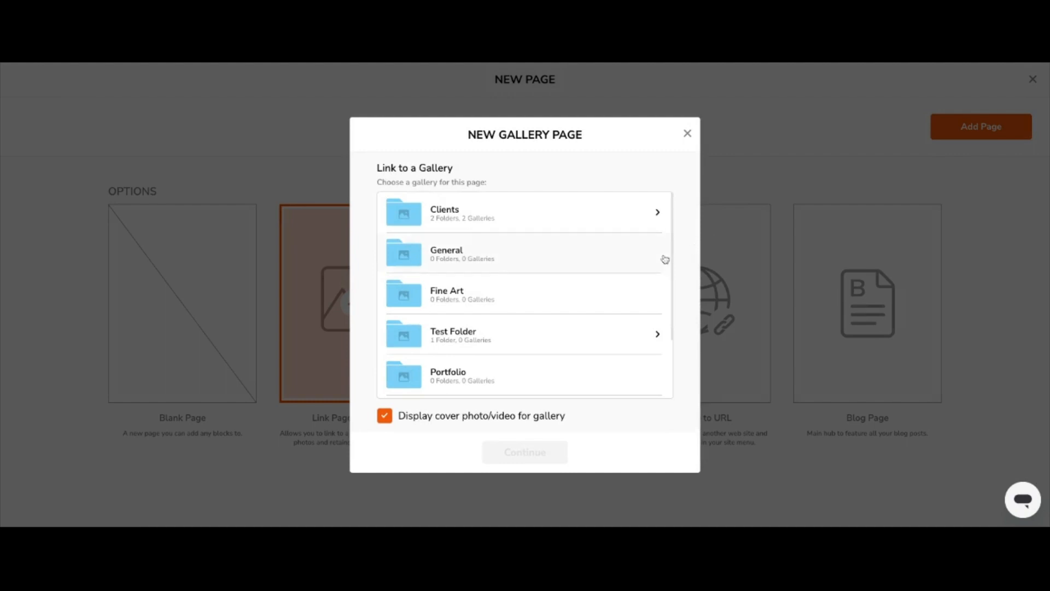
Link the new page to the Generic Zenfolio Gallery (6 photos) and confirm creation.
scroll(down, 3)
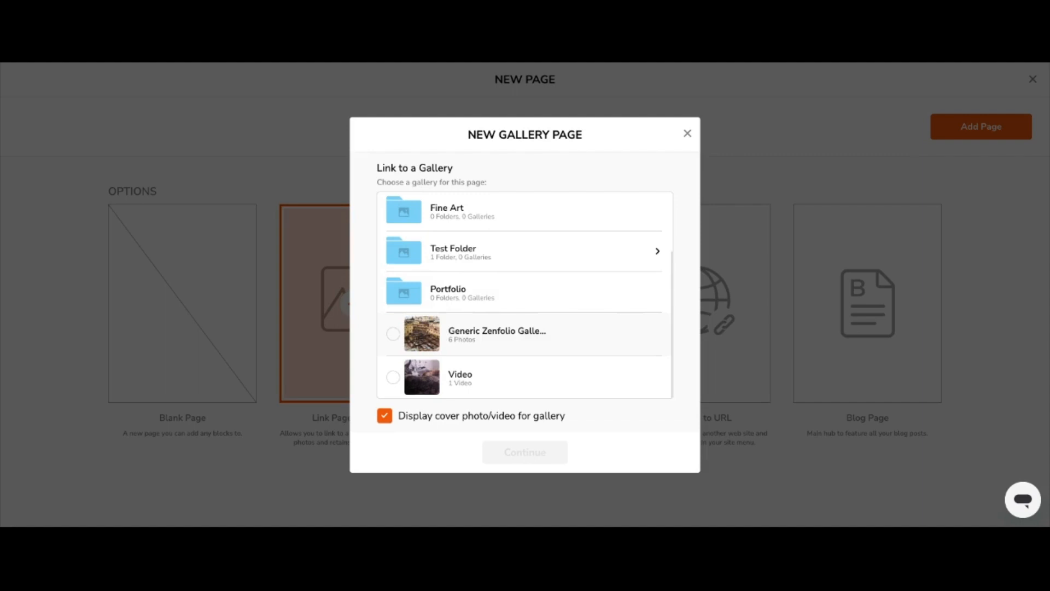
click(391, 332)
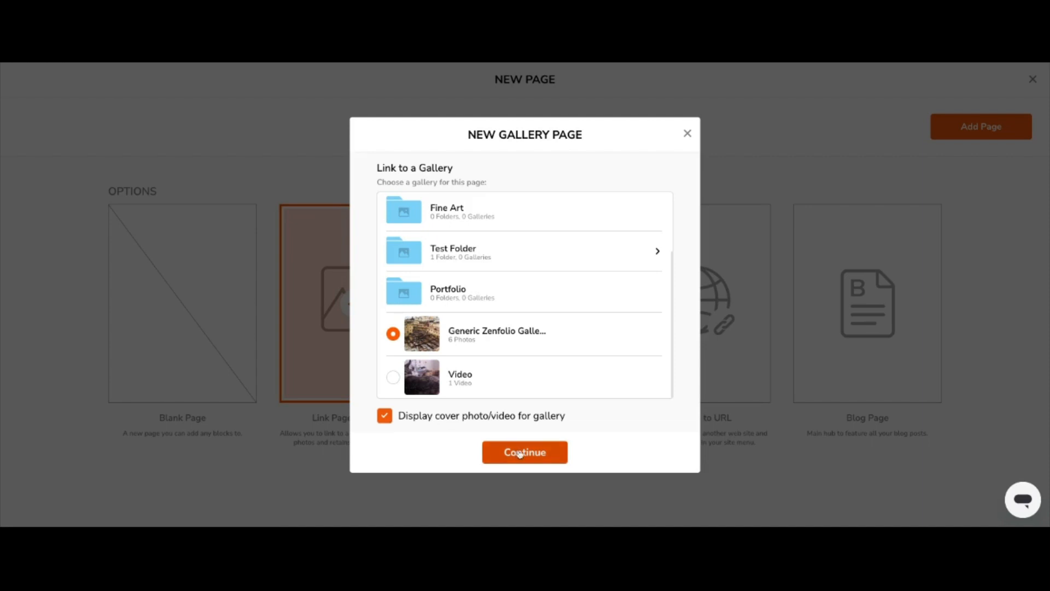
click(525, 452)
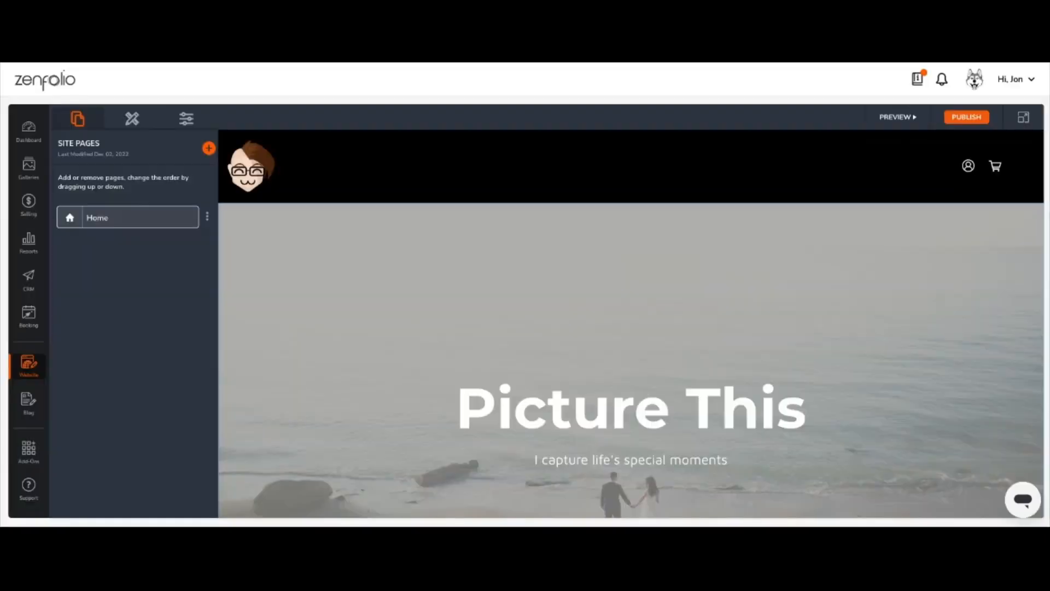
View the new Generic Zenfolio Gallery A page from the Site Pages list.
click(207, 148)
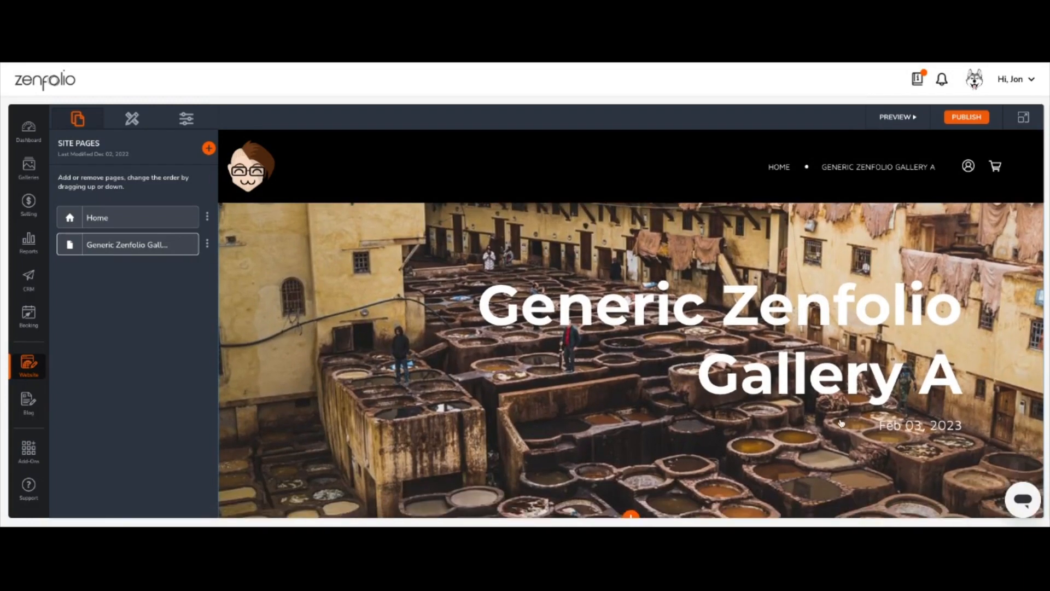
scroll(down, 3)
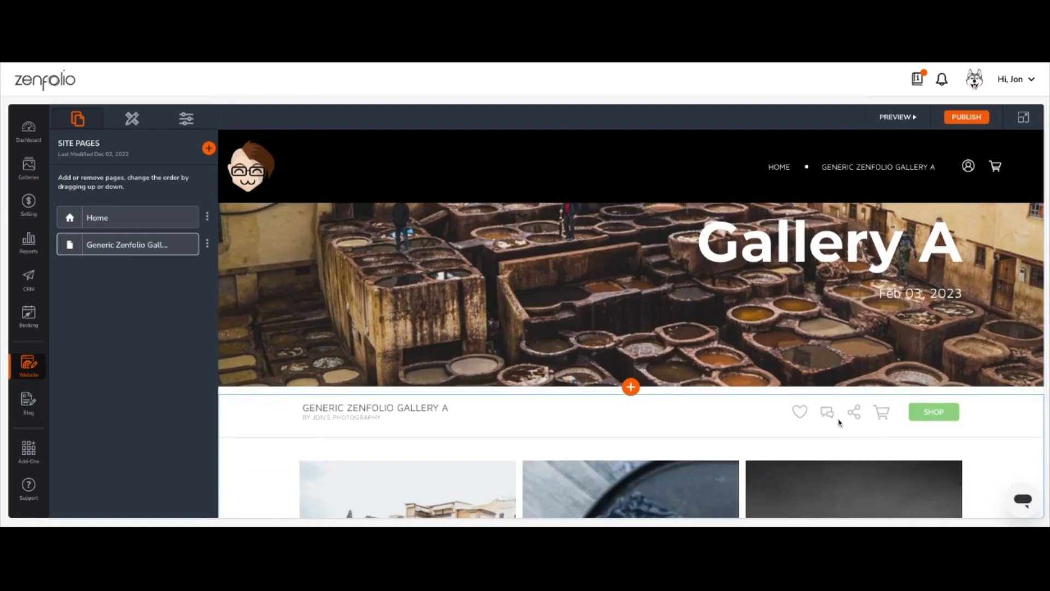
scroll(down, 3)
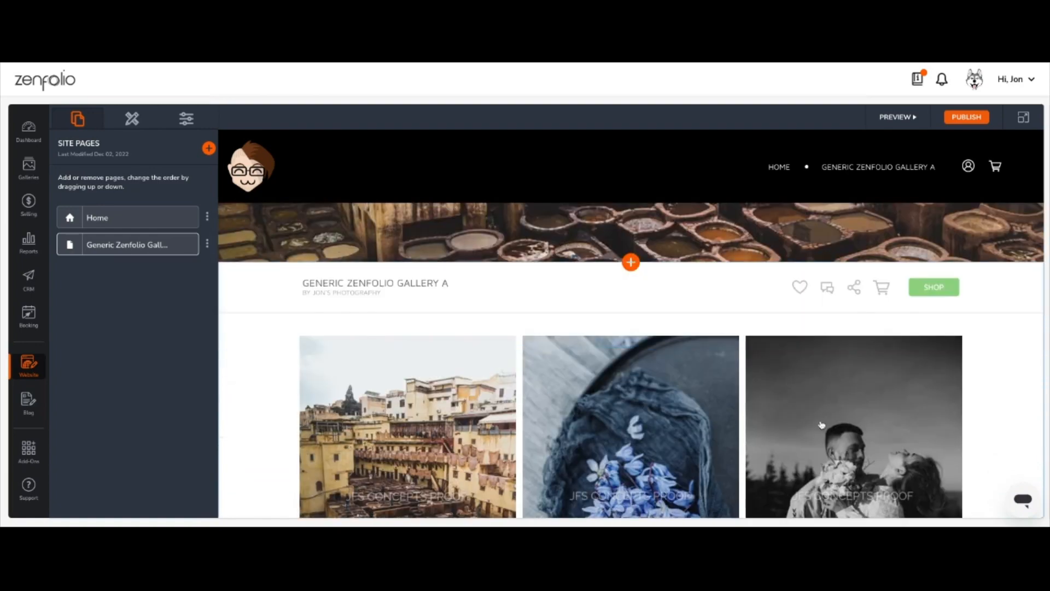
scroll(down, 3)
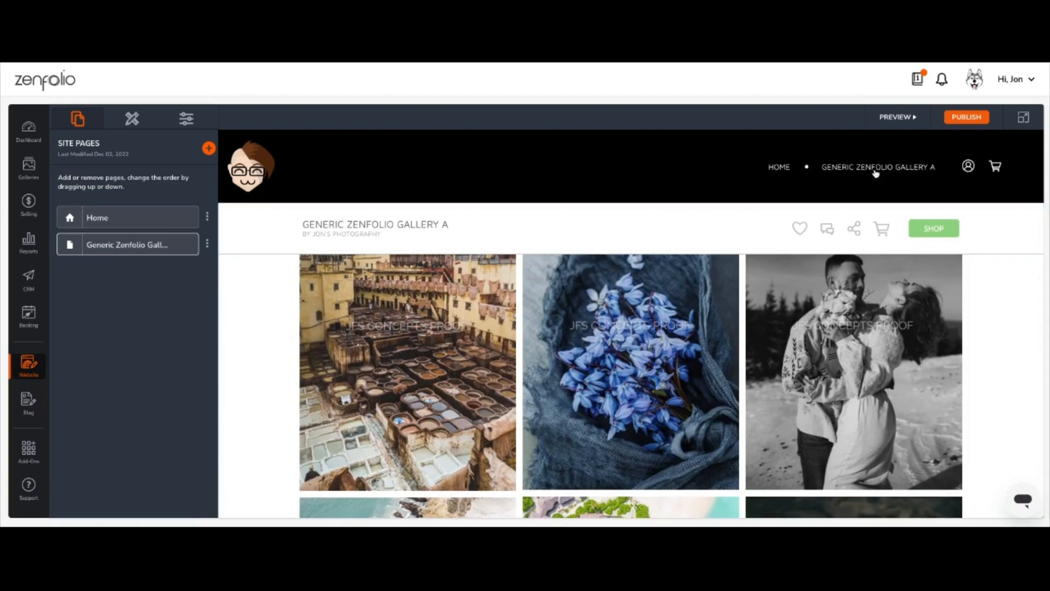
mouse_move(868, 159)
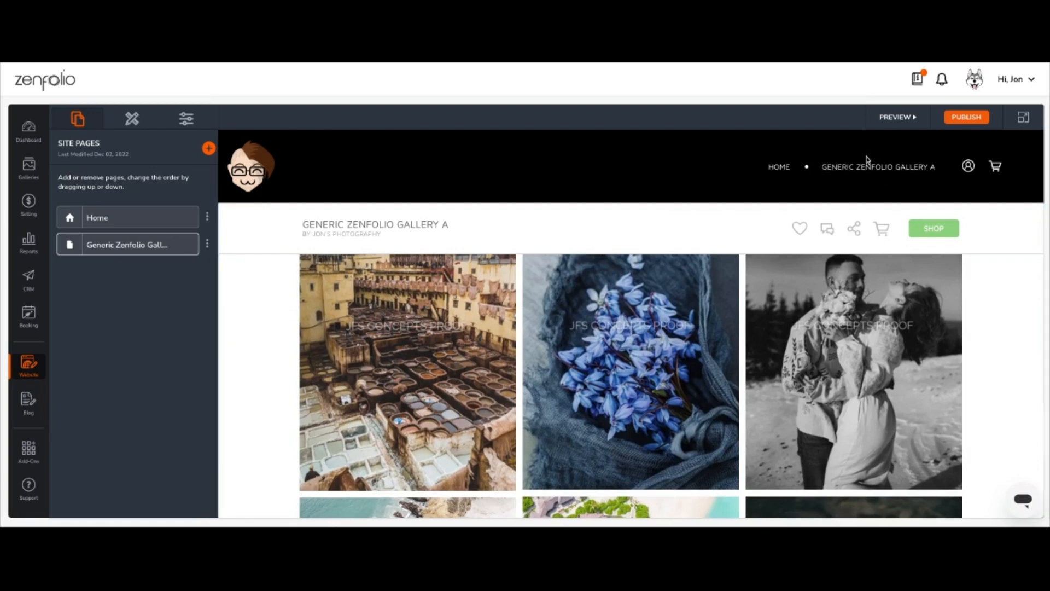
mouse_move(887, 174)
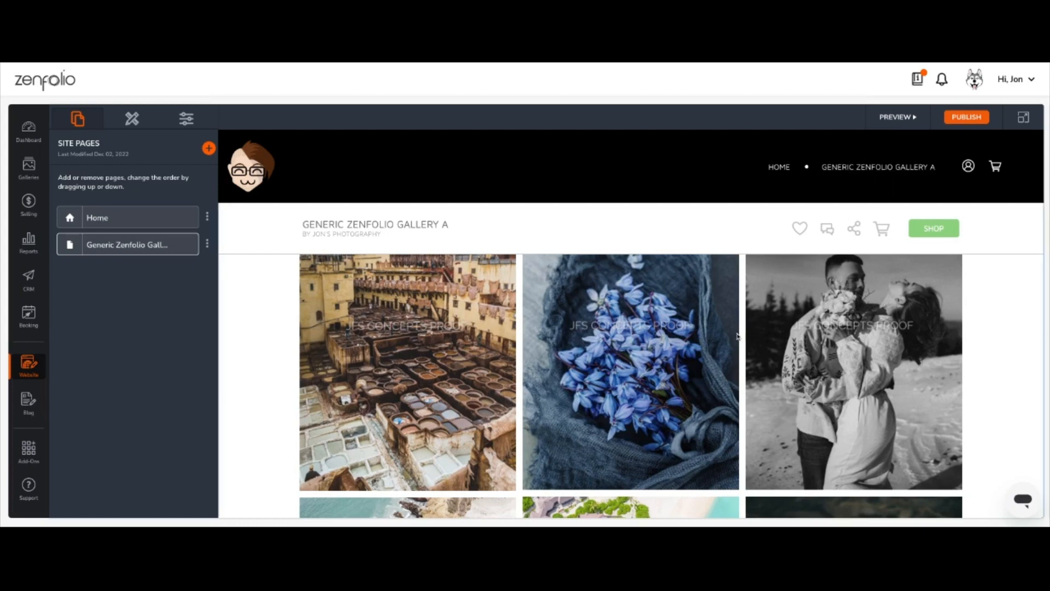
mouse_move(829, 302)
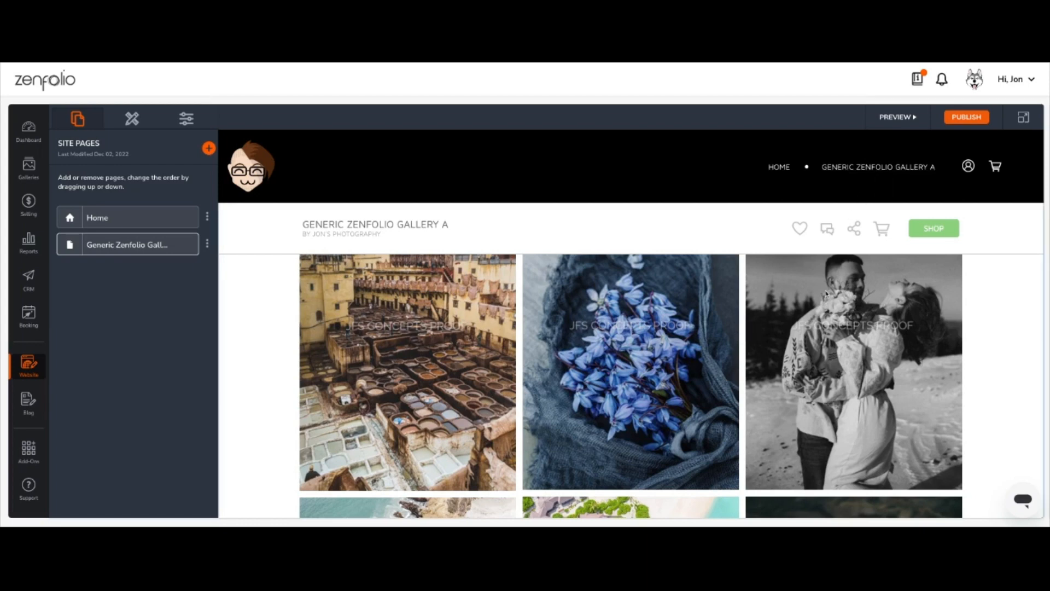